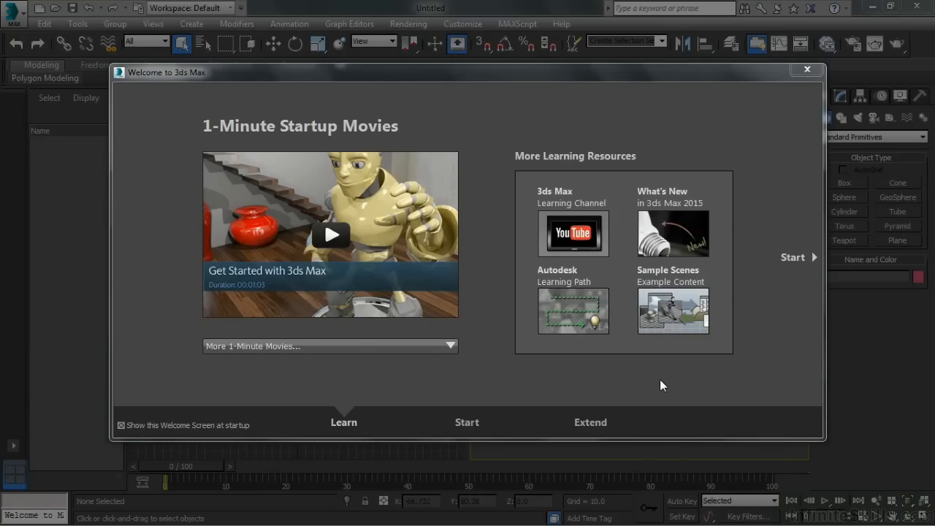
pyautogui.moveTo(658, 385)
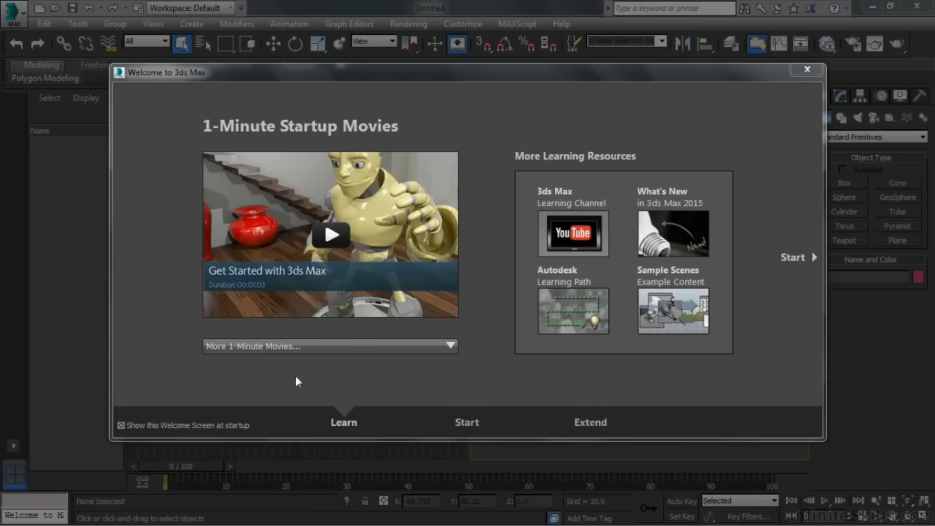
pyautogui.moveTo(166, 251)
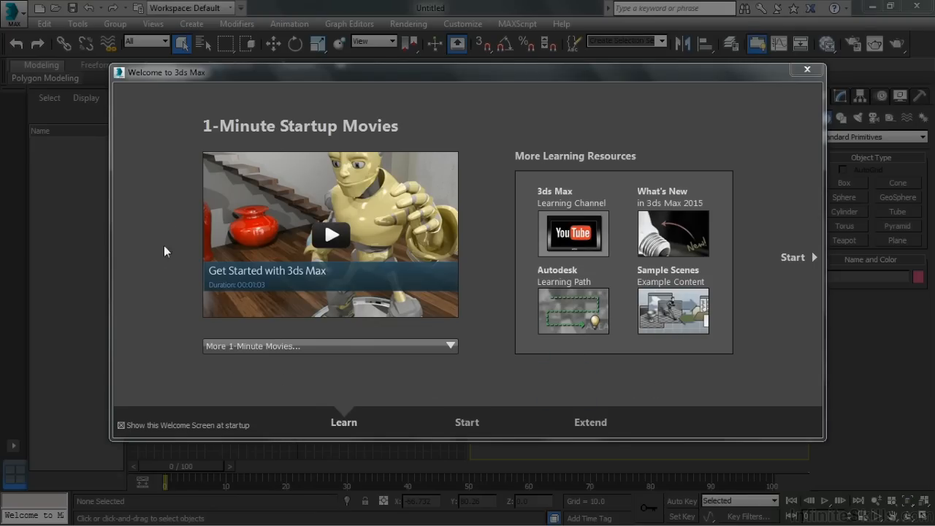
pyautogui.moveTo(227, 138)
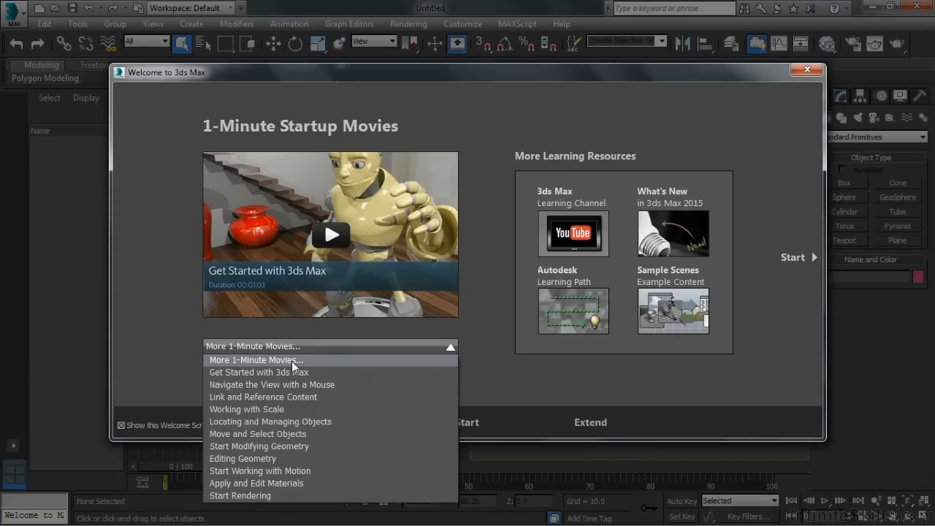
# Step: Dismiss the startup movies list and switch the Welcome screen to its Start page
pyautogui.click(256, 359)
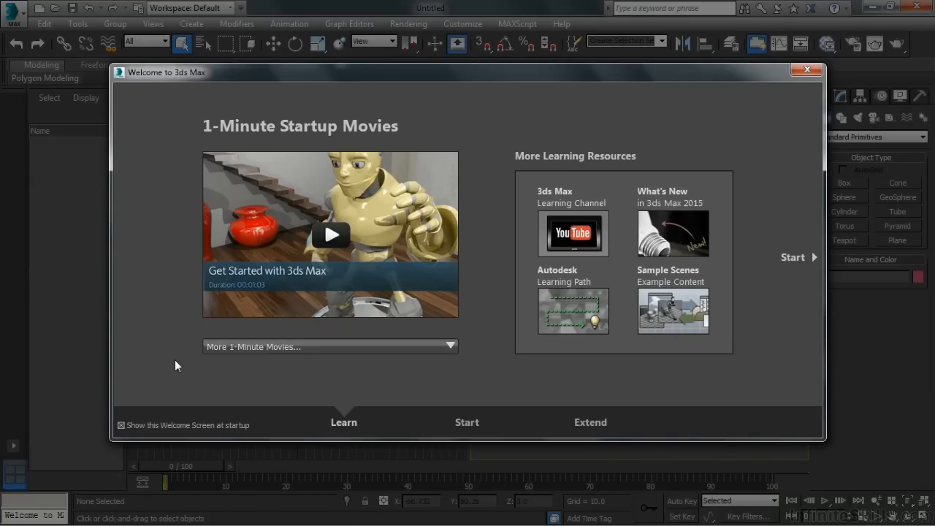
pyautogui.moveTo(500, 380)
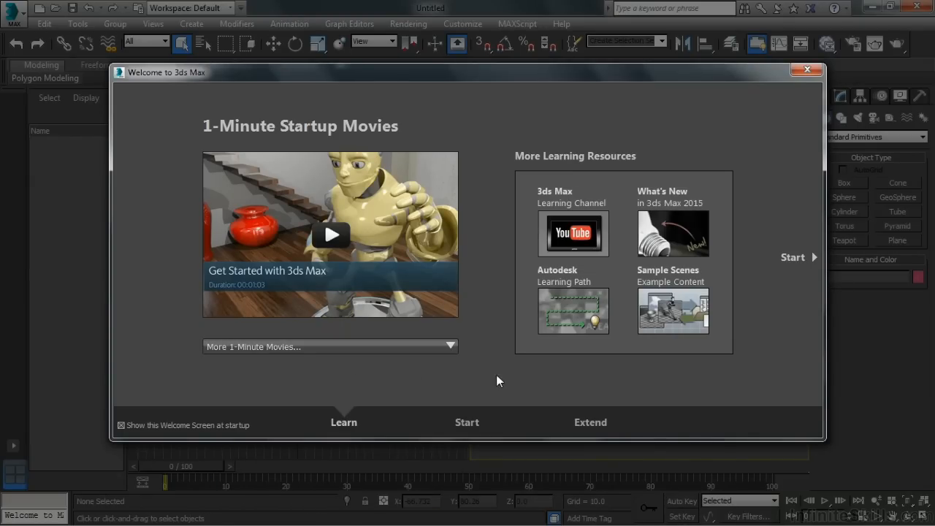
pyautogui.moveTo(580, 298)
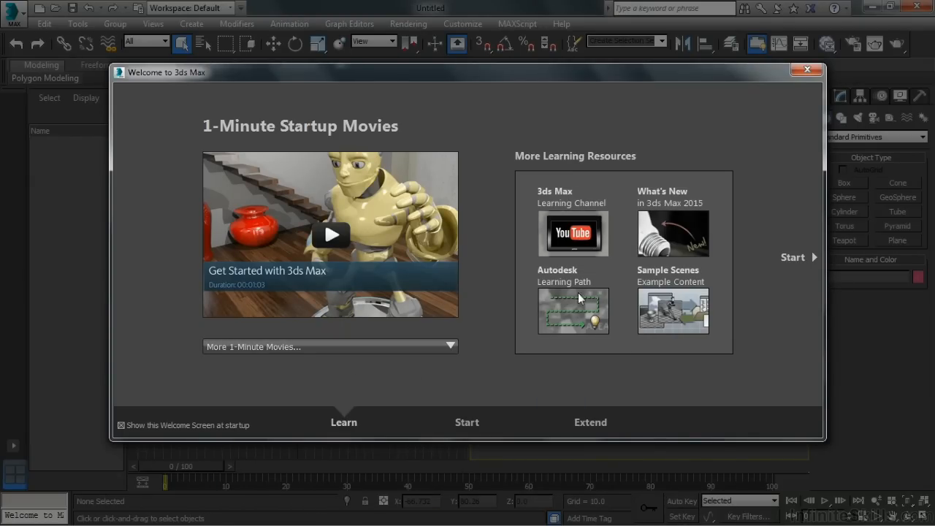
pyautogui.moveTo(794, 263)
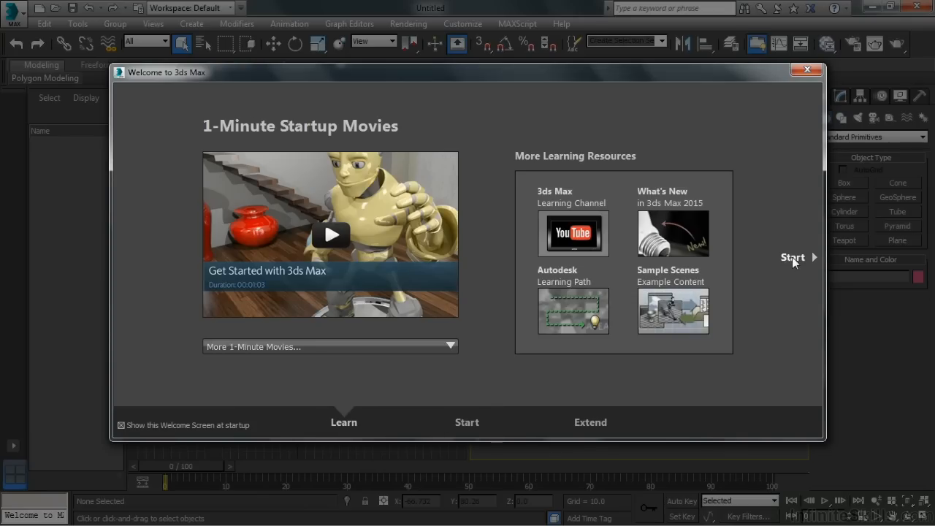
pyautogui.click(468, 422)
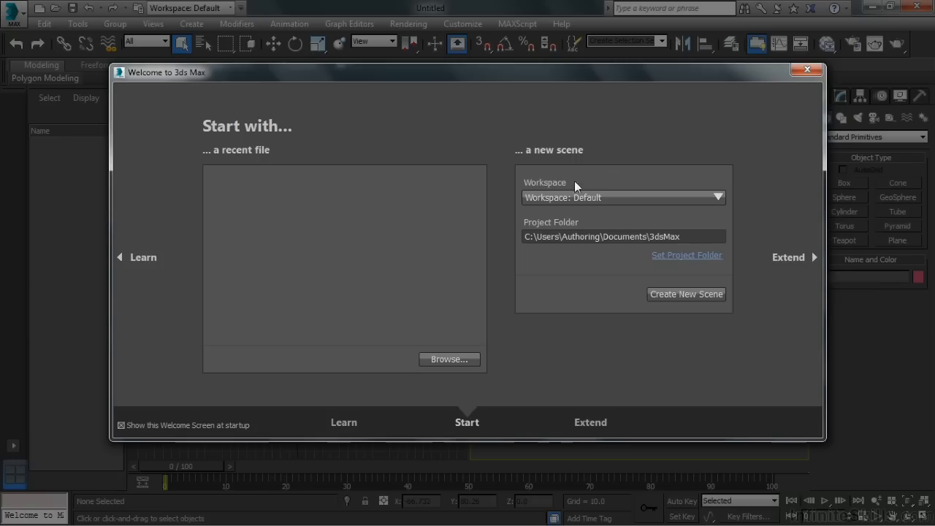
pyautogui.moveTo(418, 262)
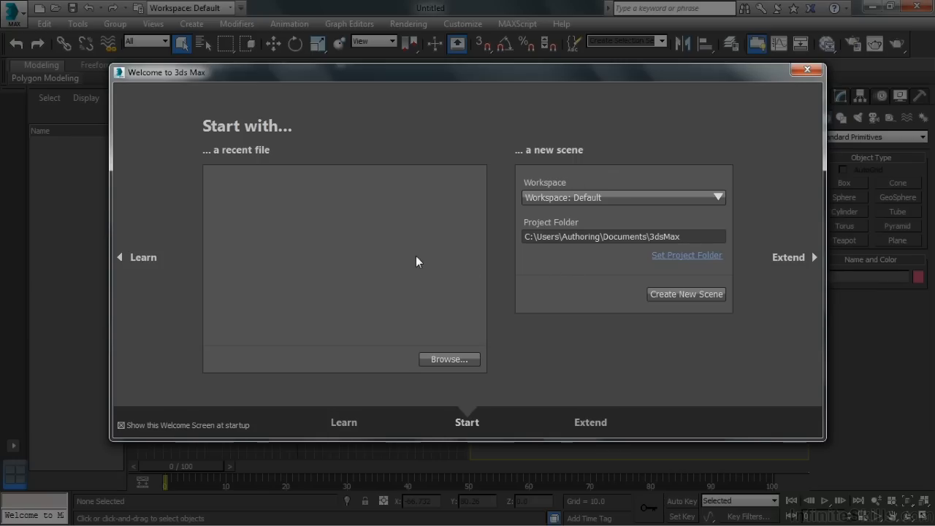
pyautogui.moveTo(411, 260)
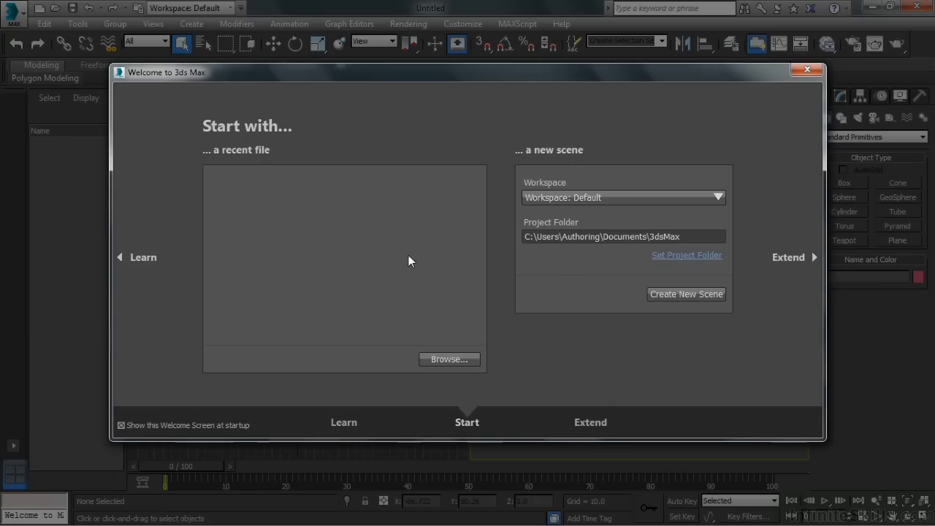
pyautogui.moveTo(774, 315)
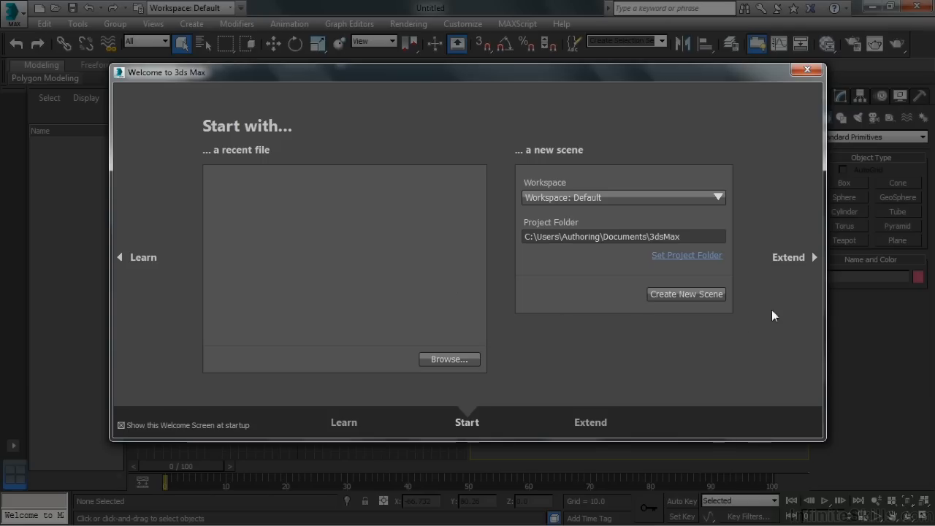
# Step: Glance at the Extend add-ons page, return to Start and create a new empty scene
pyautogui.click(590, 422)
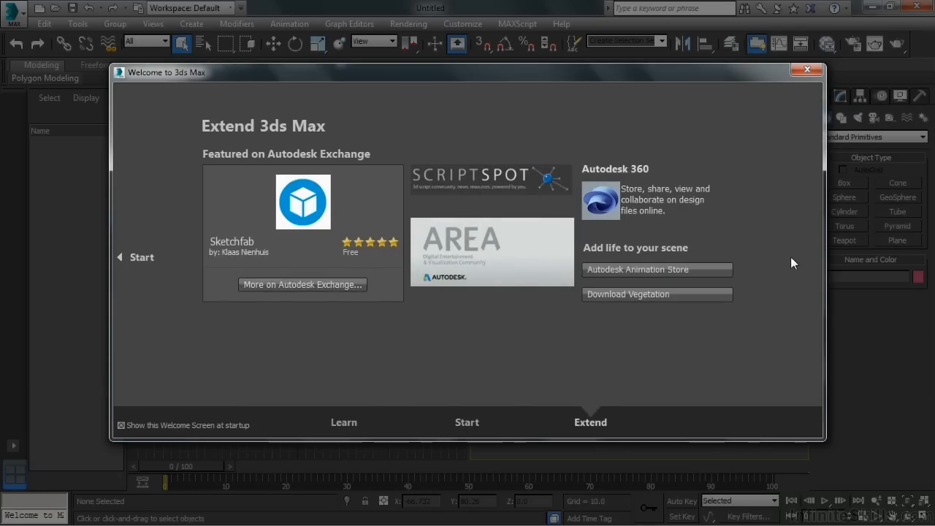
pyautogui.moveTo(563, 345)
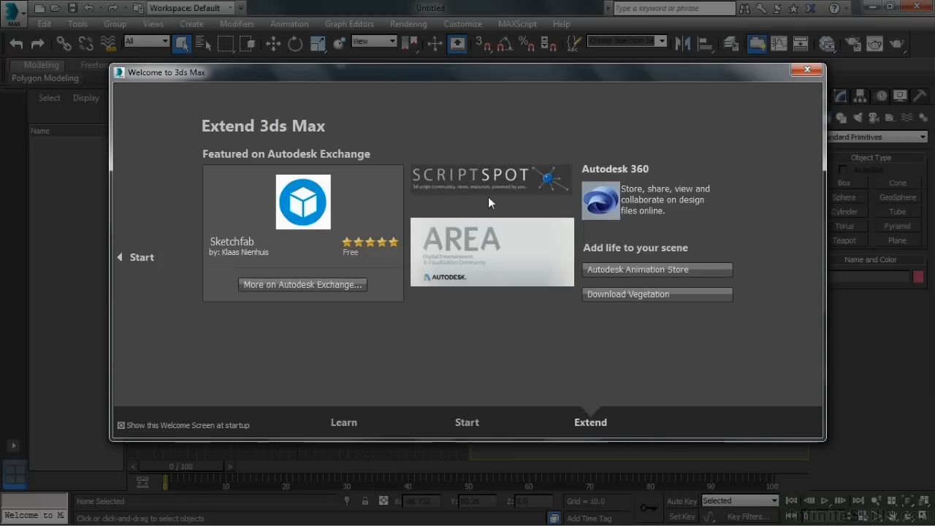
pyautogui.moveTo(631, 299)
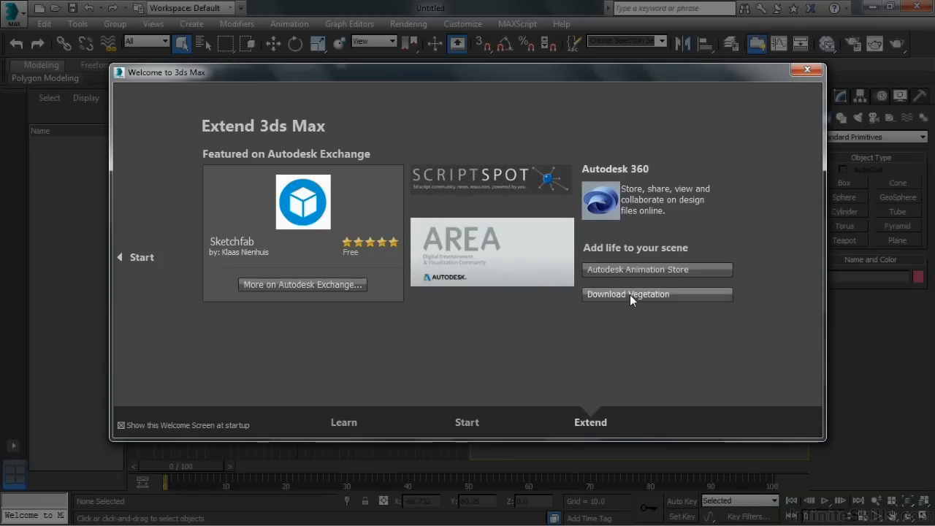
pyautogui.moveTo(596, 246)
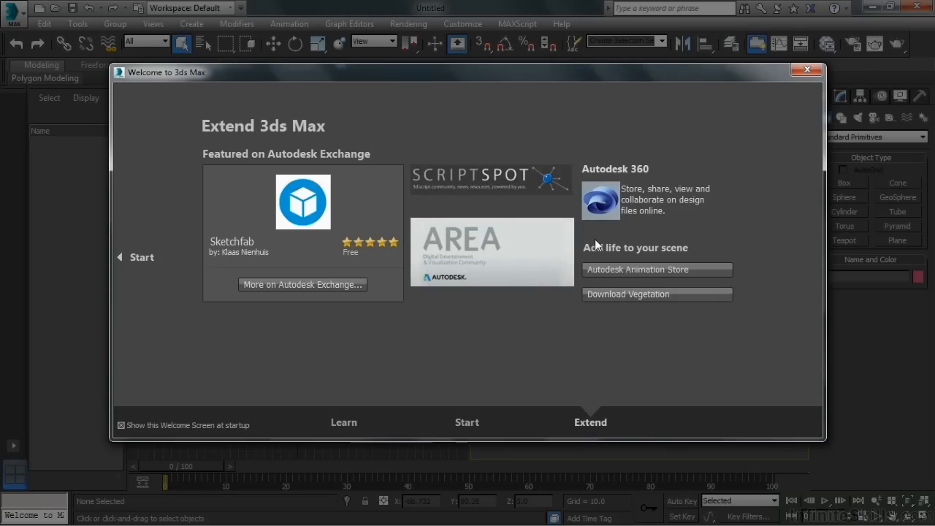
pyautogui.moveTo(440, 307)
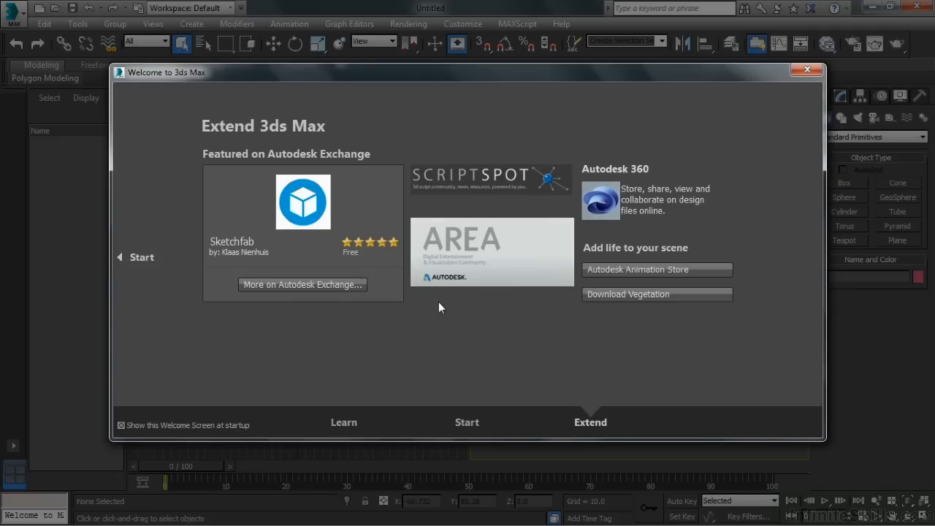
pyautogui.moveTo(140, 269)
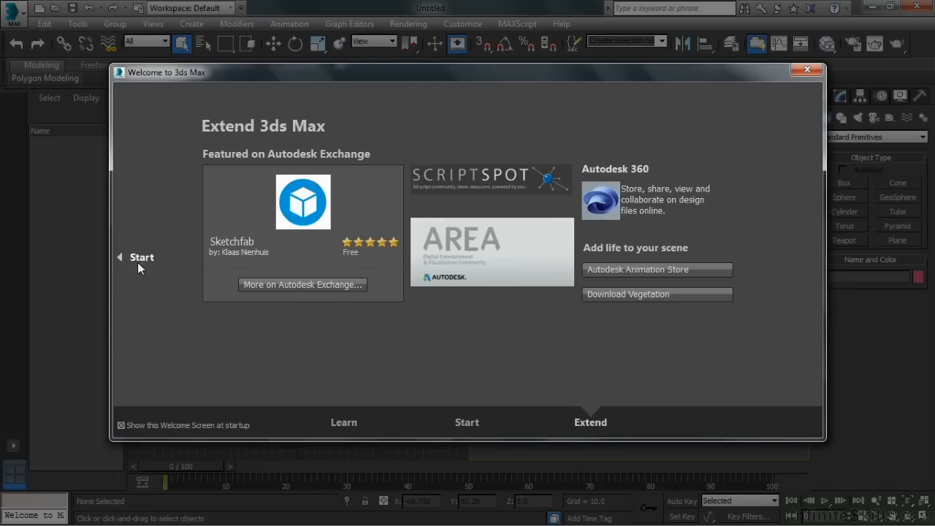
pyautogui.click(468, 422)
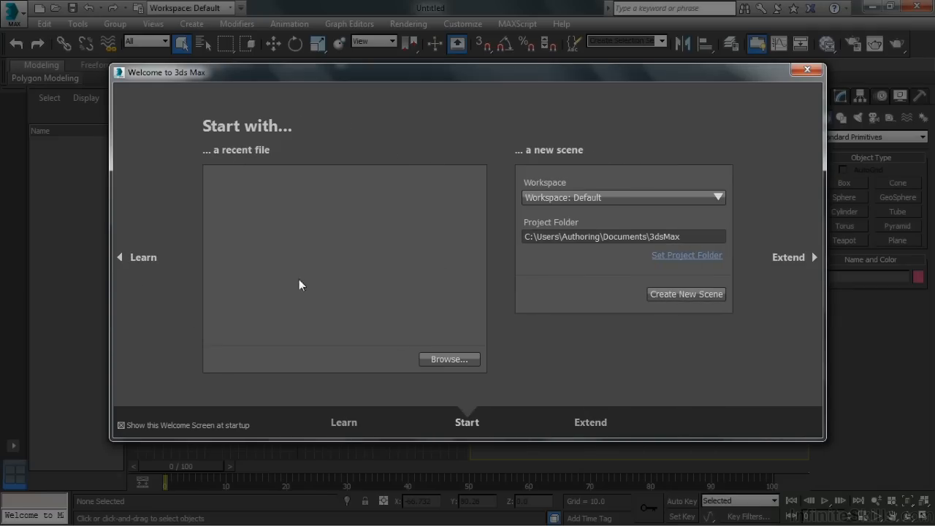
pyautogui.moveTo(678, 295)
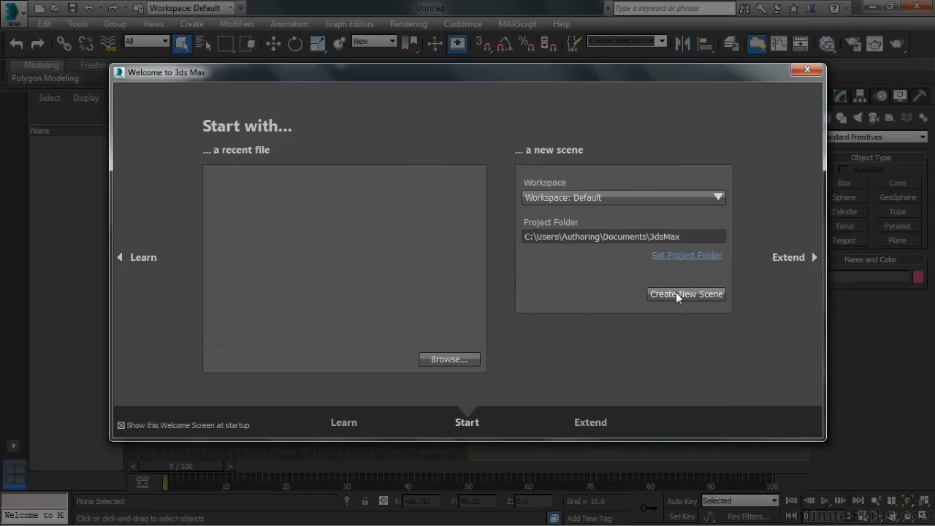
pyautogui.click(687, 294)
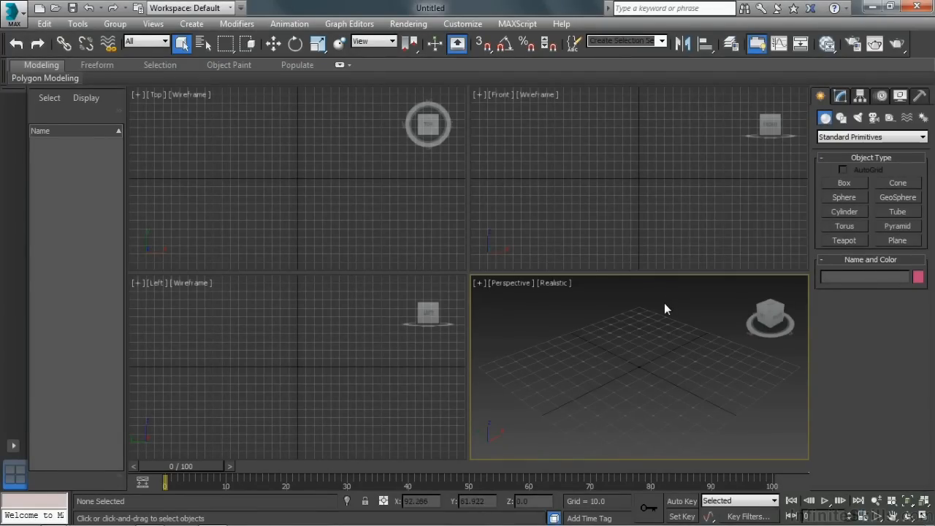
pyautogui.moveTo(548, 310)
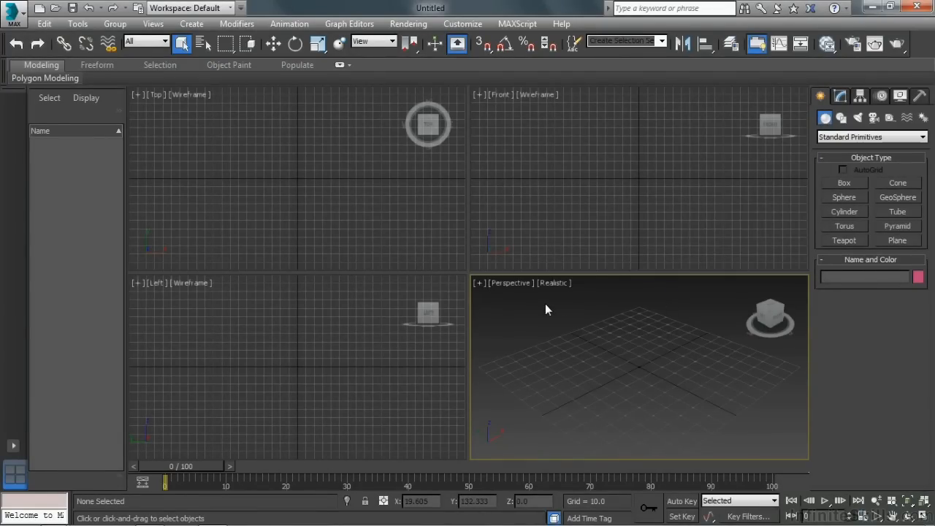
pyautogui.moveTo(457, 231)
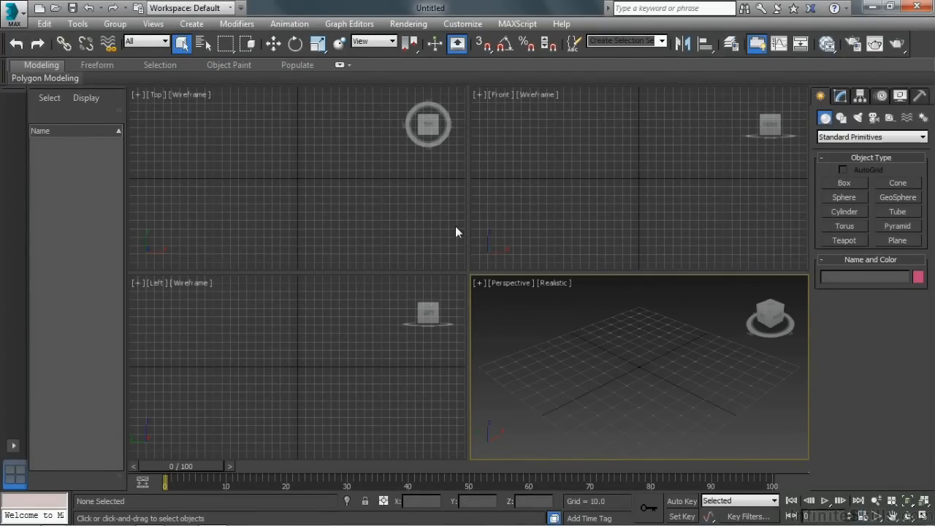
pyautogui.moveTo(420, 292)
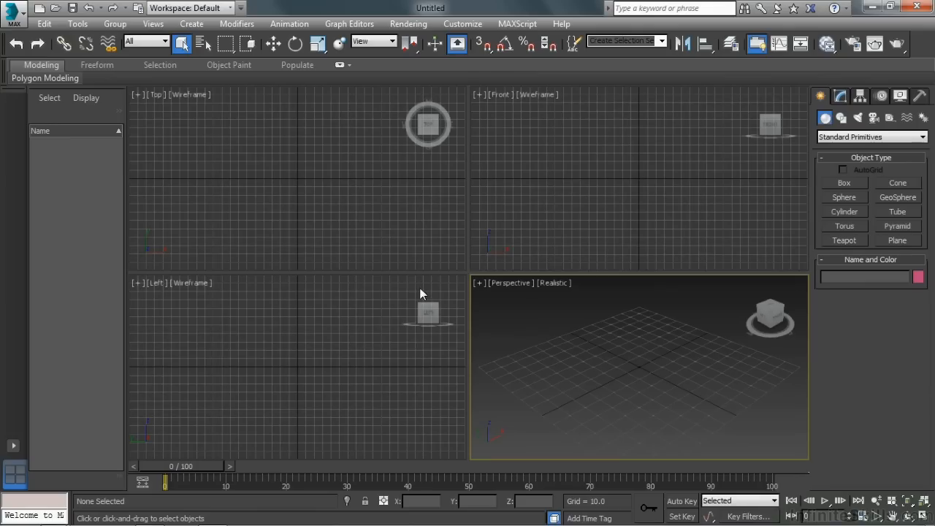
pyautogui.moveTo(167, 187)
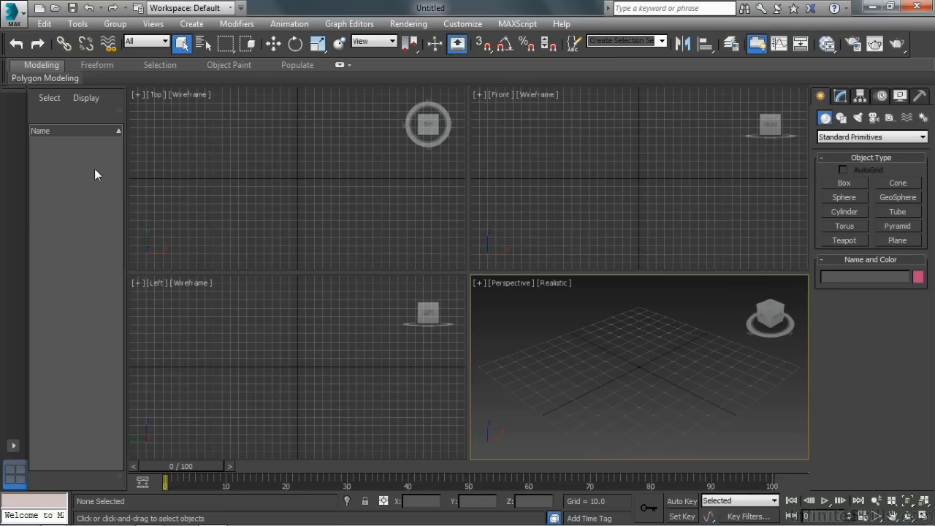
pyautogui.moveTo(123, 181)
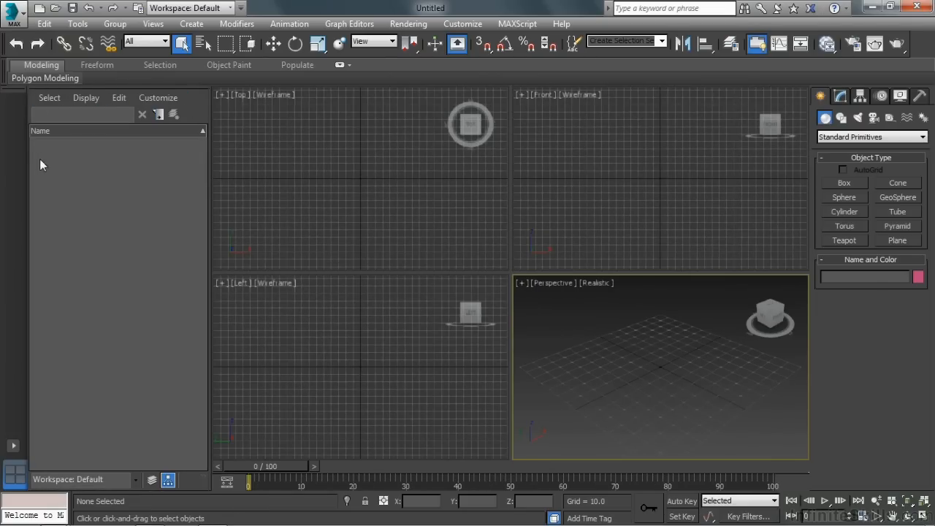
pyautogui.moveTo(111, 275)
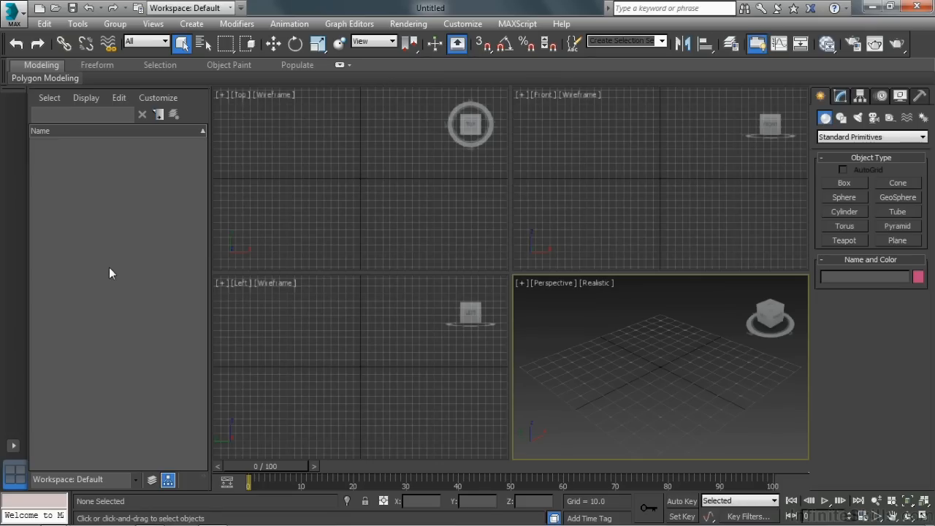
pyautogui.moveTo(109, 56)
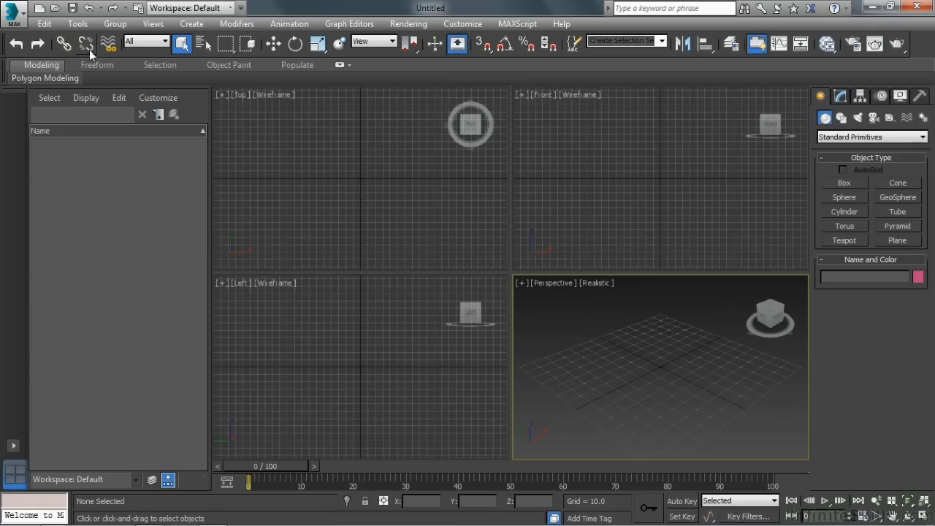
pyautogui.moveTo(86, 45)
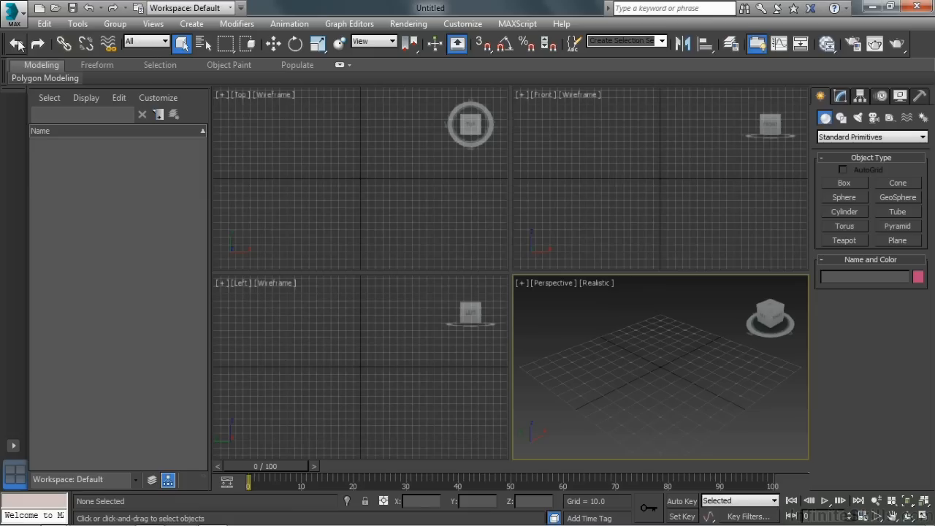
pyautogui.moveTo(12, 70)
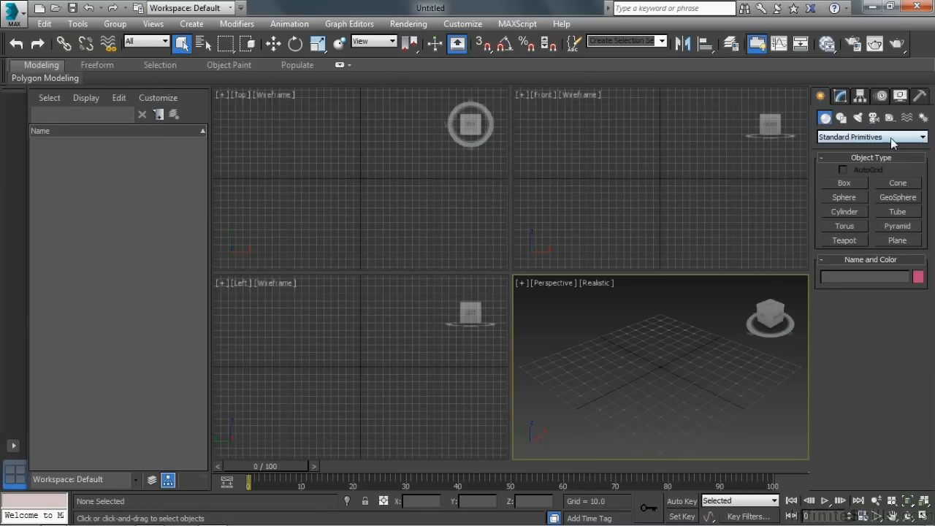
pyautogui.moveTo(879, 145)
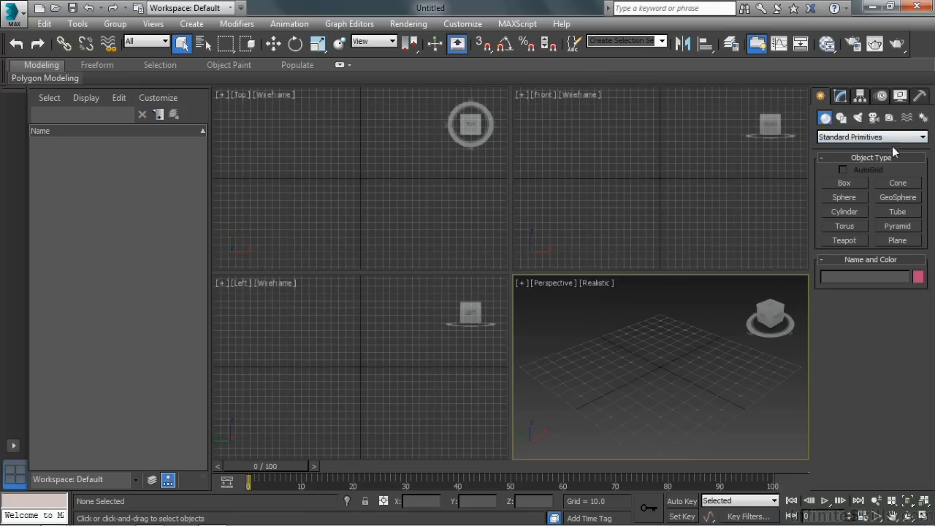
pyautogui.click(821, 97)
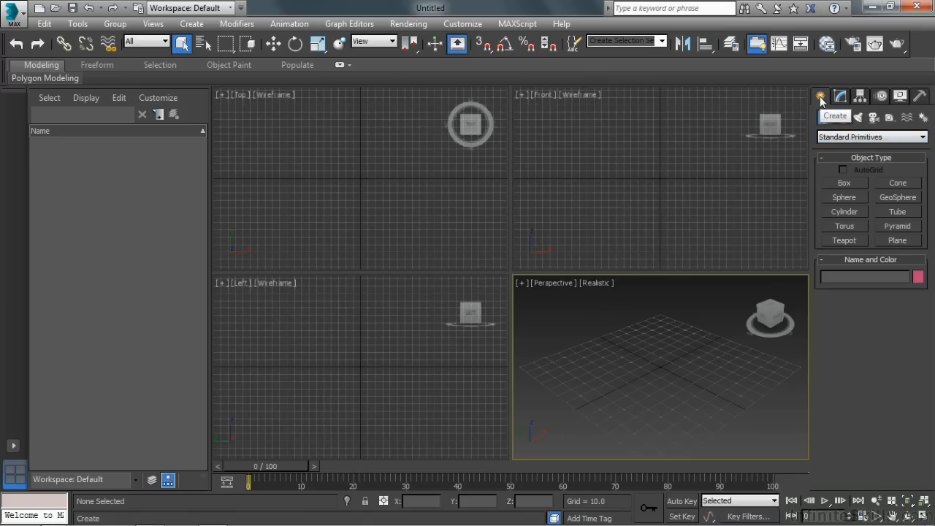
pyautogui.moveTo(876, 116)
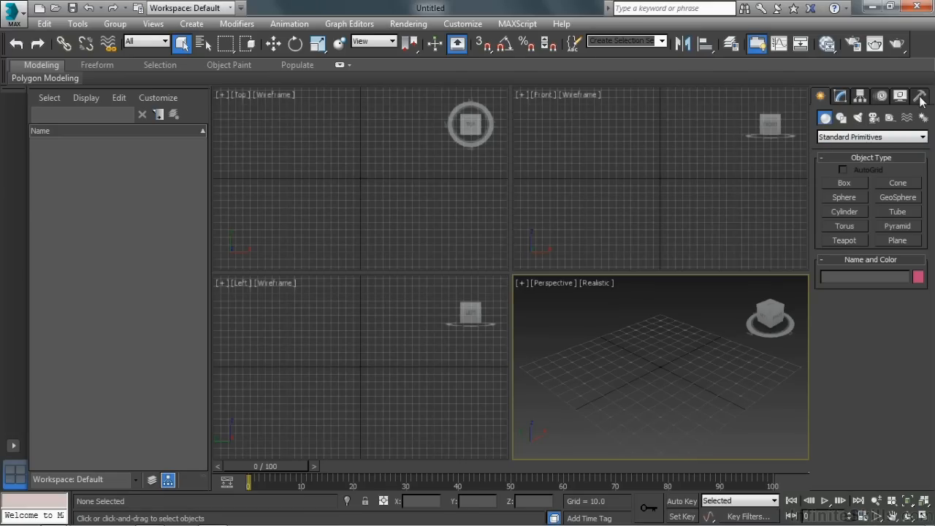
pyautogui.moveTo(841, 116)
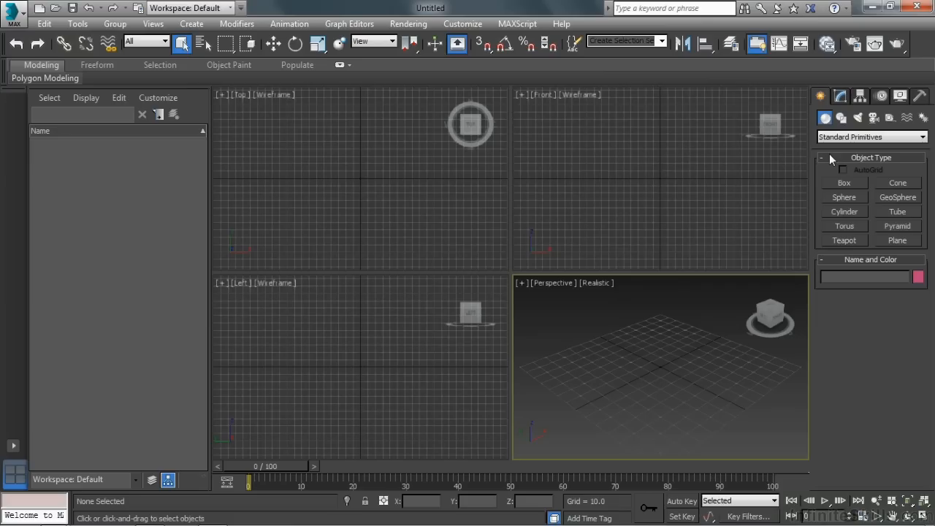
pyautogui.moveTo(653, 174)
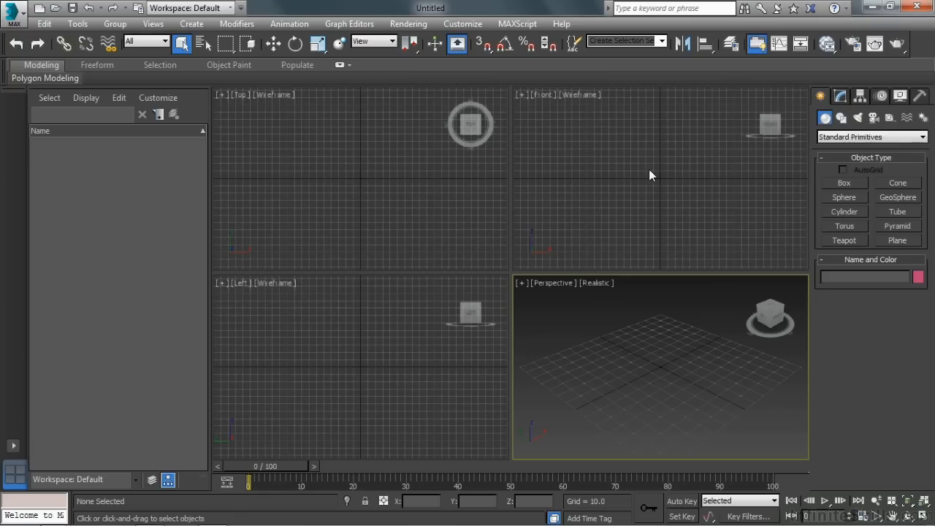
pyautogui.moveTo(594, 136)
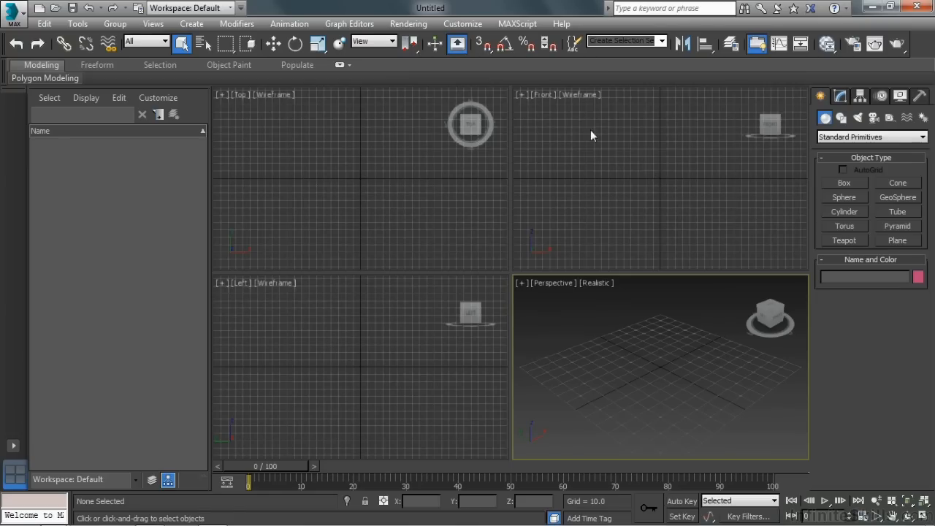
# Step: Browse the Customize, Rendering, Graph Editors and Animation menus in turn
pyautogui.click(461, 23)
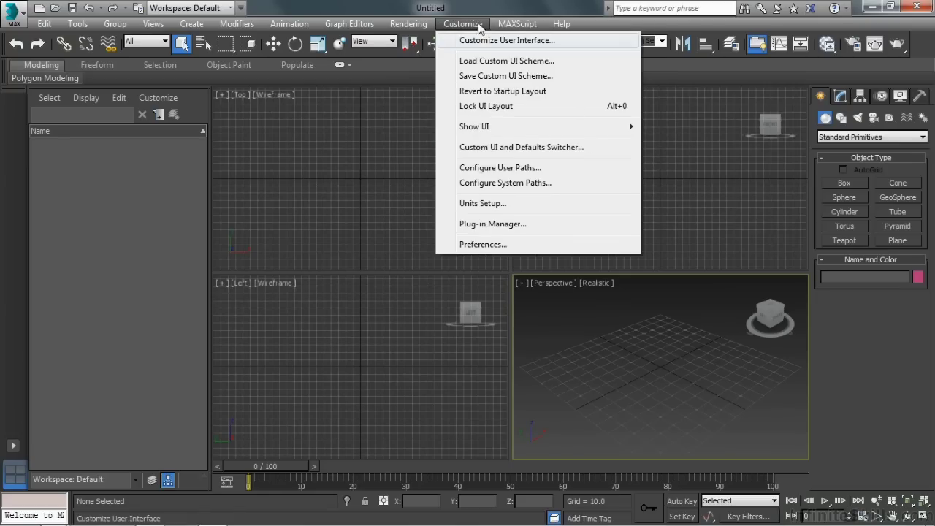
pyautogui.click(407, 23)
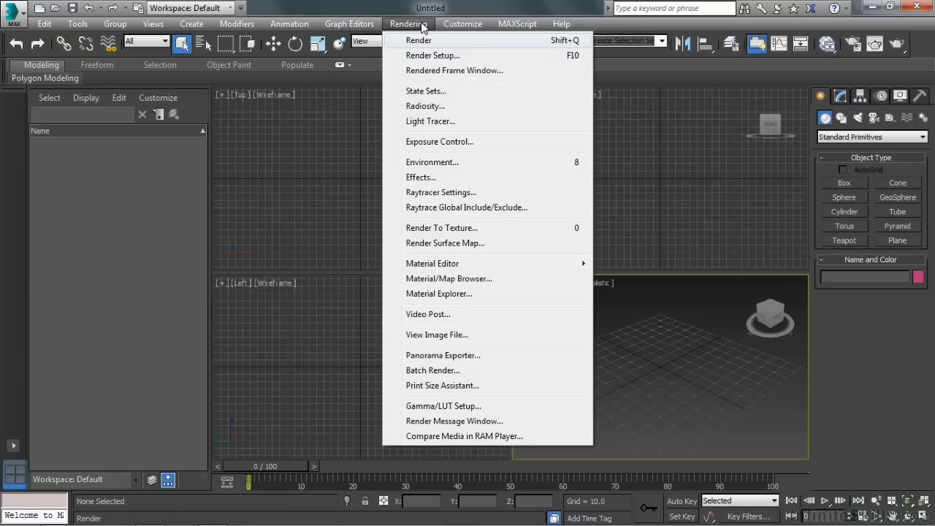
pyautogui.click(349, 24)
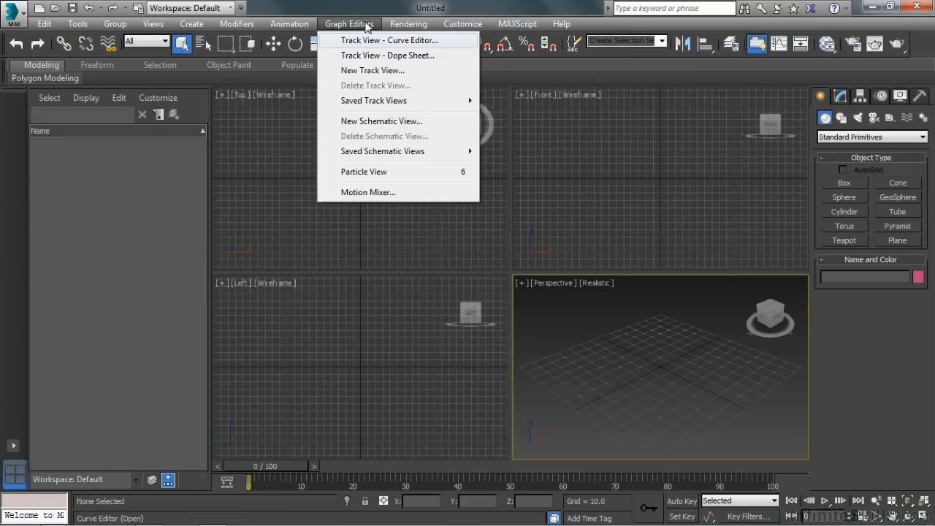
pyautogui.click(290, 23)
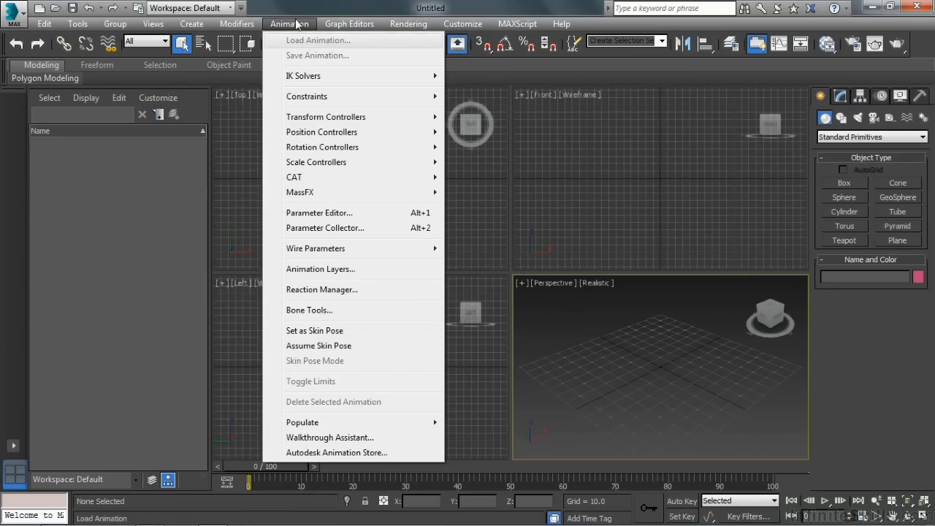
# Step: Browse the Modifiers, Views, Tools and Edit menus, finishing on Edit
pyautogui.click(236, 23)
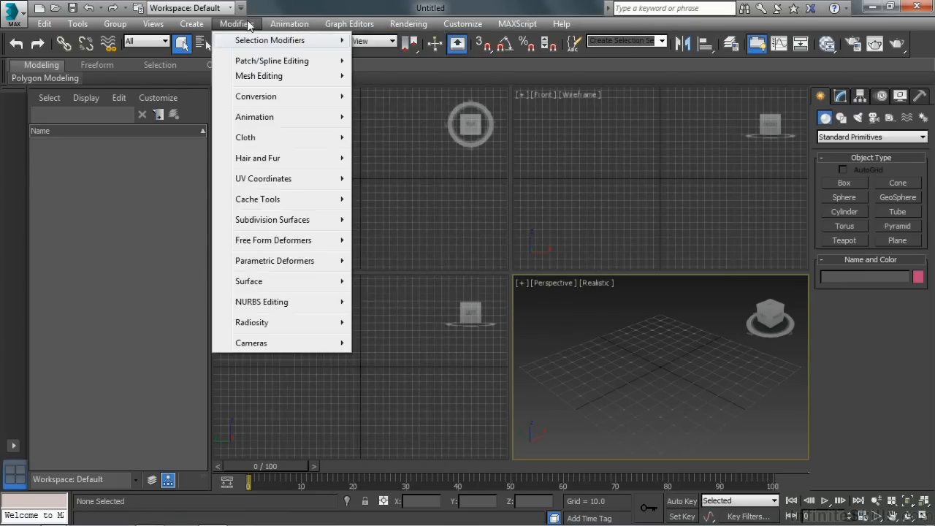
pyautogui.moveTo(237, 27)
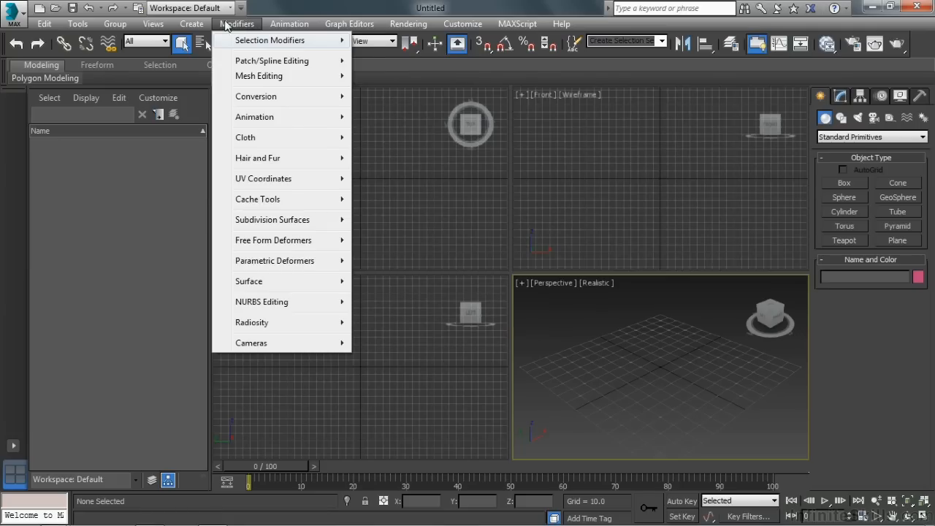
pyautogui.click(152, 24)
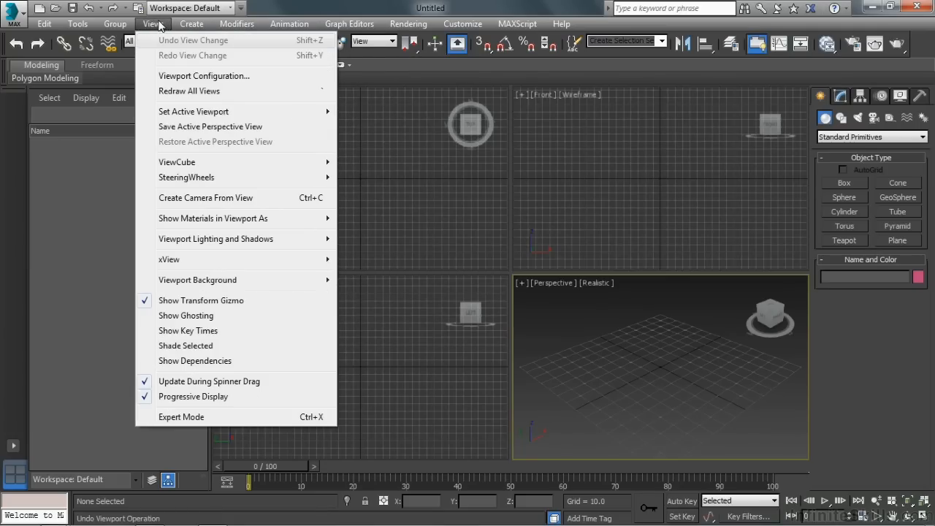
pyautogui.click(79, 23)
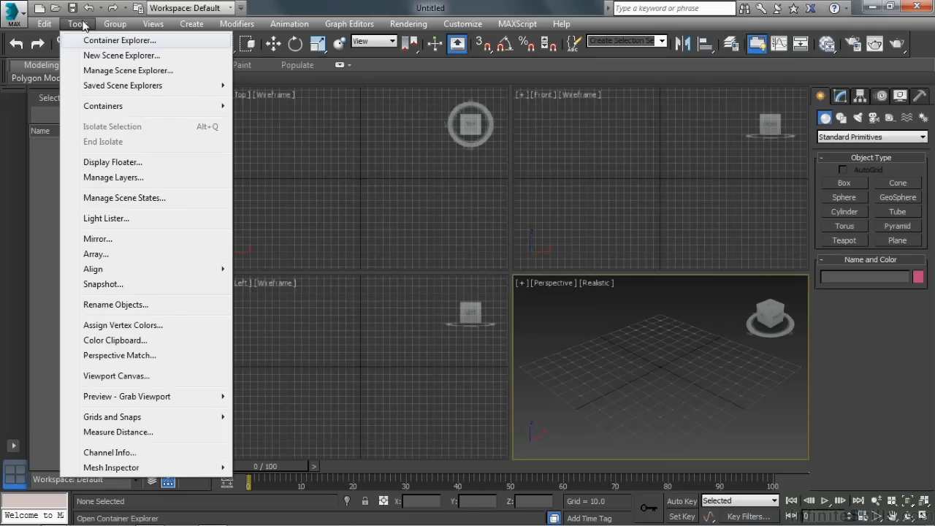
pyautogui.click(44, 24)
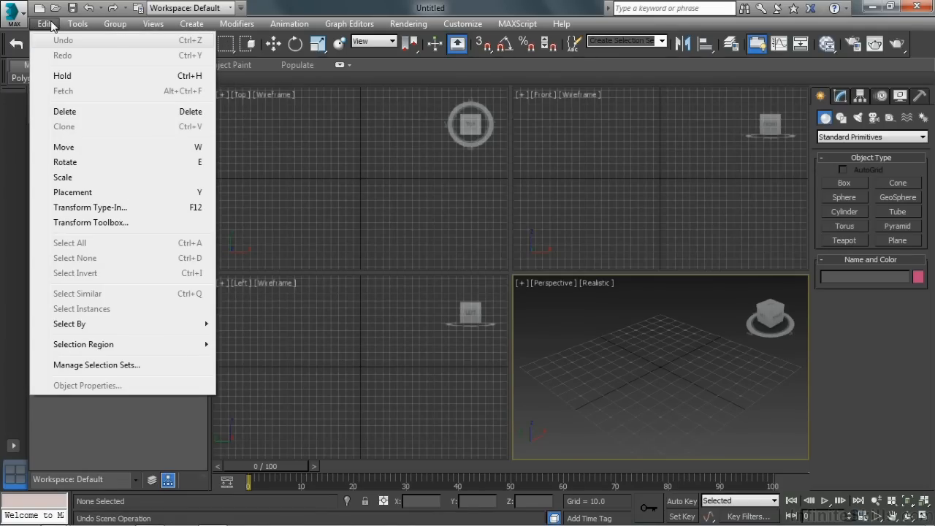